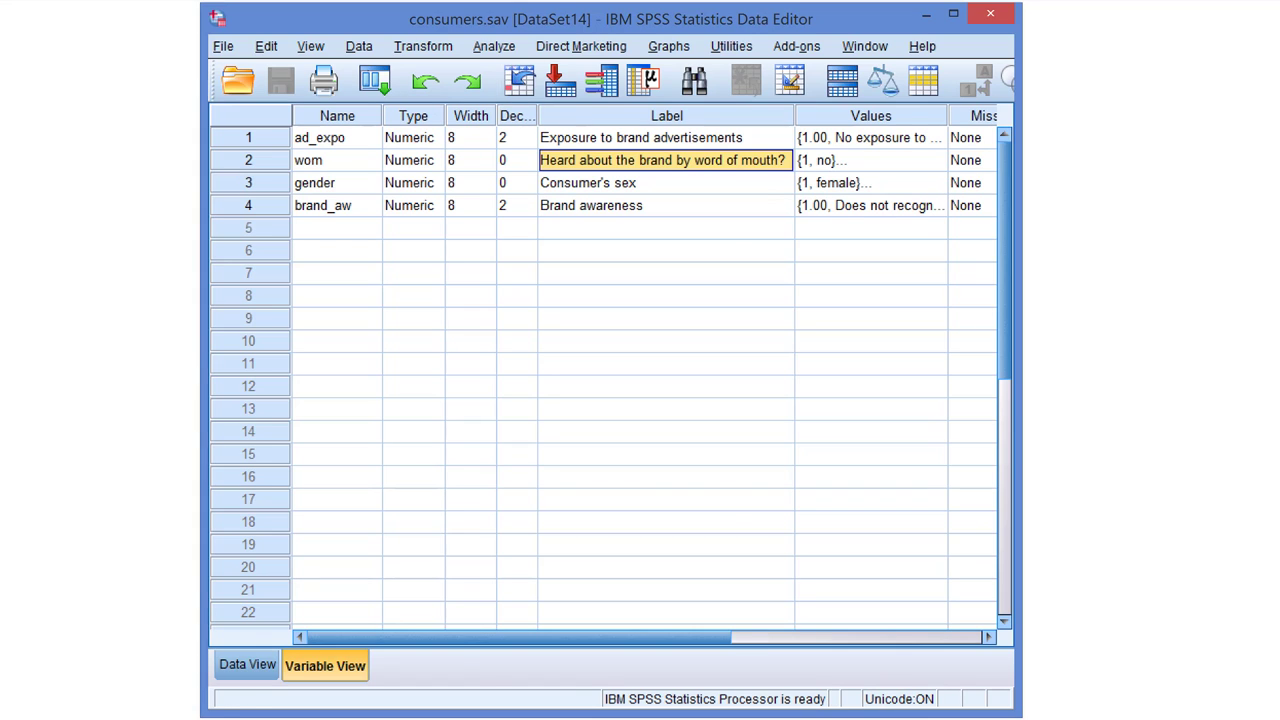
Bring up the Analyze menu to reach the Descriptive Statistics analyses.
{"action": "left_click", "coordinate": [492, 46]}
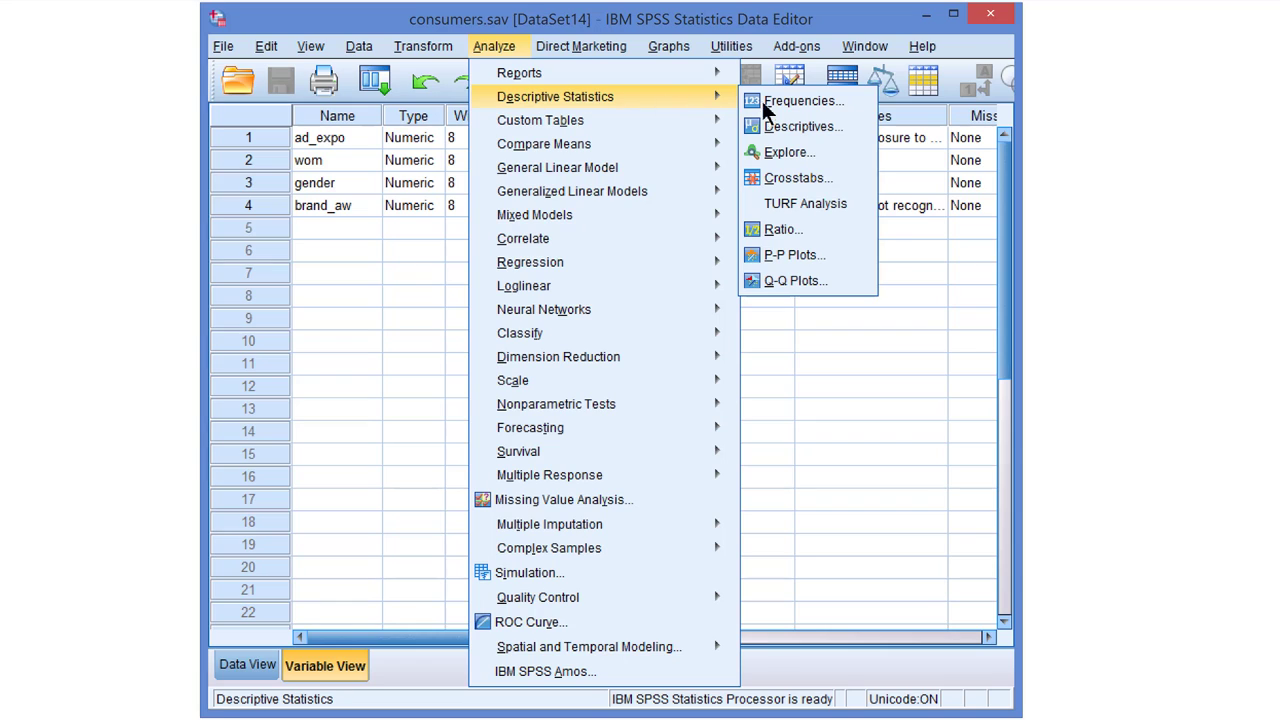
{"action": "mouse_move", "coordinate": [796, 178]}
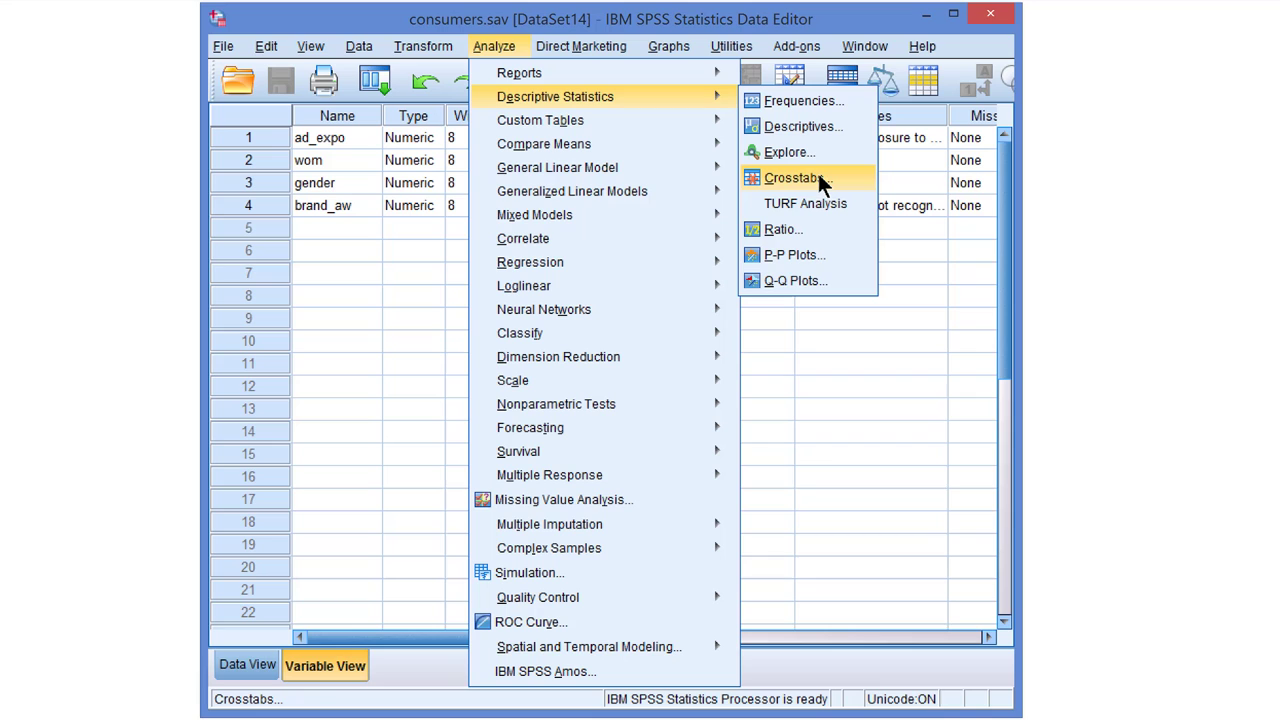
{"action": "mouse_move", "coordinate": [838, 188]}
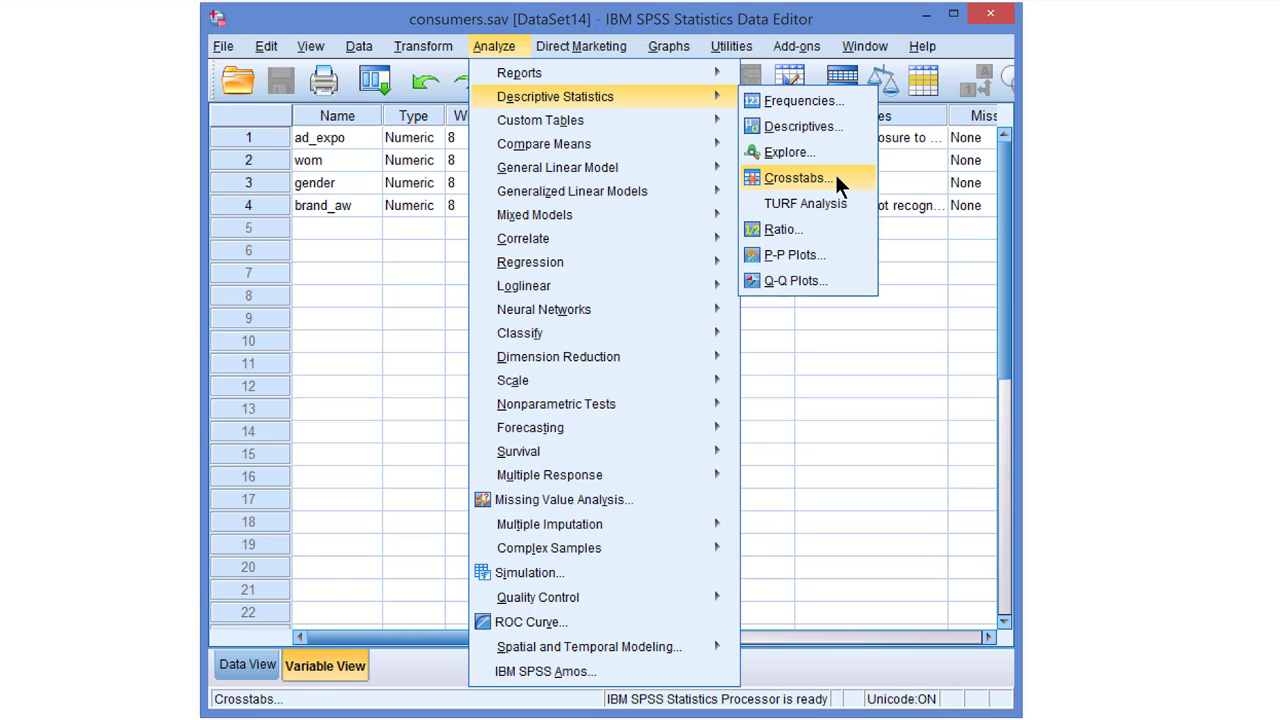
Start Crosstabs with gender in Row(s), wom in Column(s) and clustered bar charts enabled.
{"action": "left_click", "coordinate": [796, 176]}
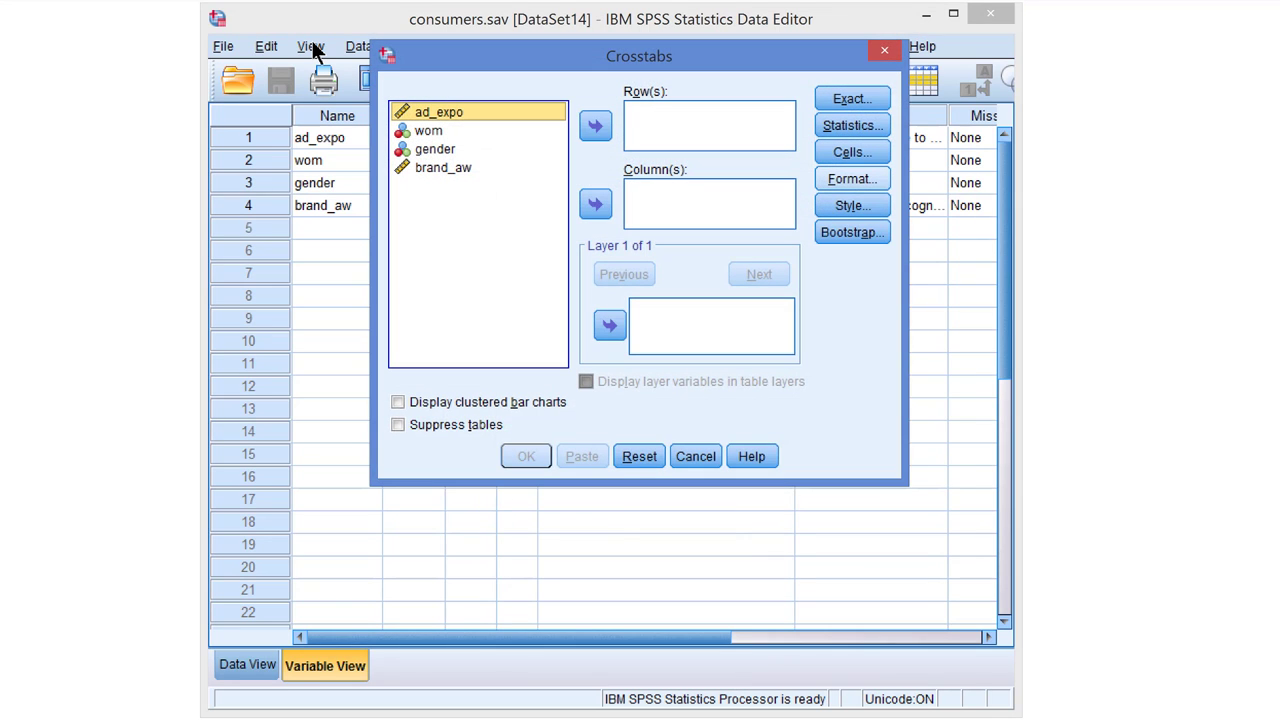
{"action": "mouse_move", "coordinate": [444, 168]}
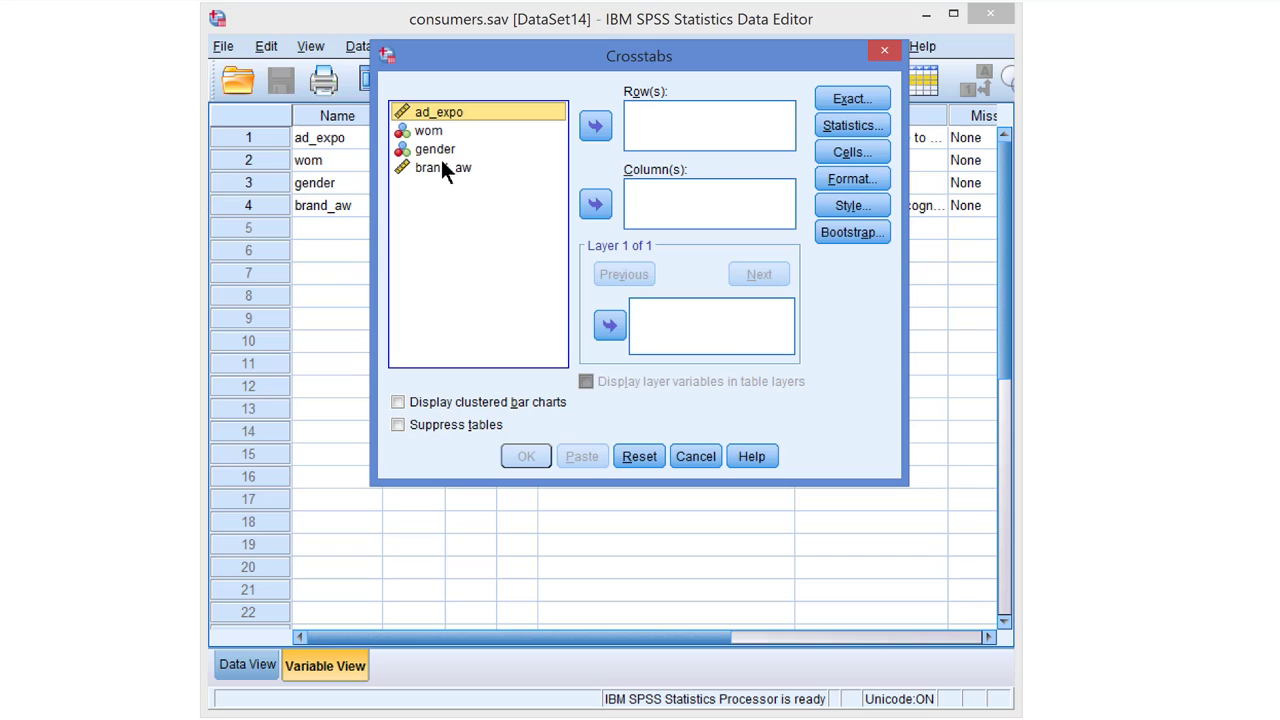
{"action": "left_click", "coordinate": [434, 148]}
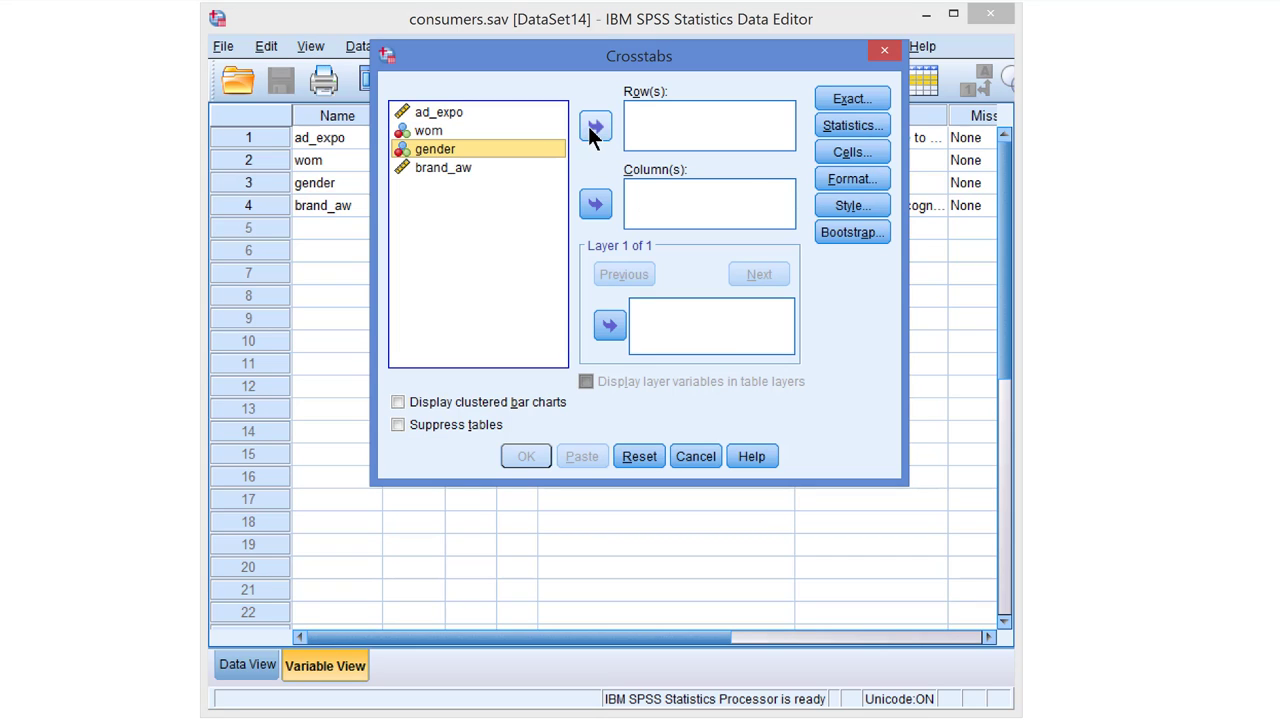
{"action": "left_click", "coordinate": [596, 124]}
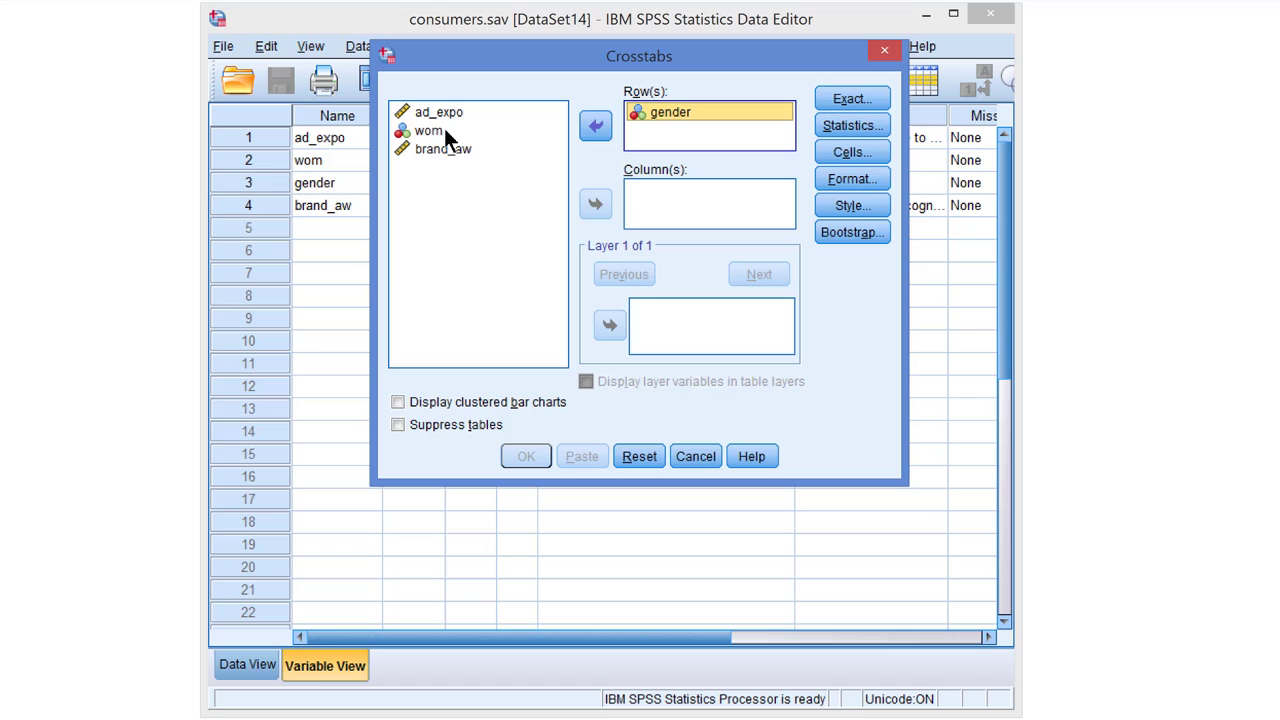
{"action": "left_click", "coordinate": [428, 130]}
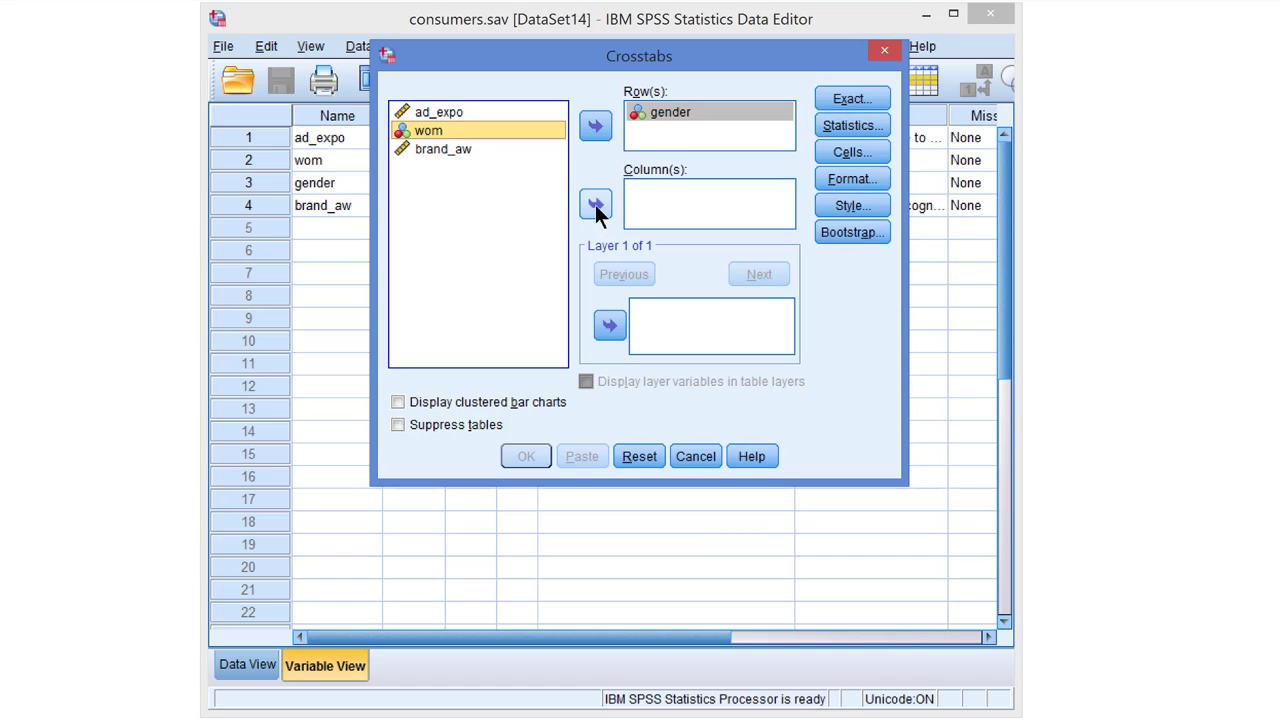
{"action": "left_click", "coordinate": [596, 204]}
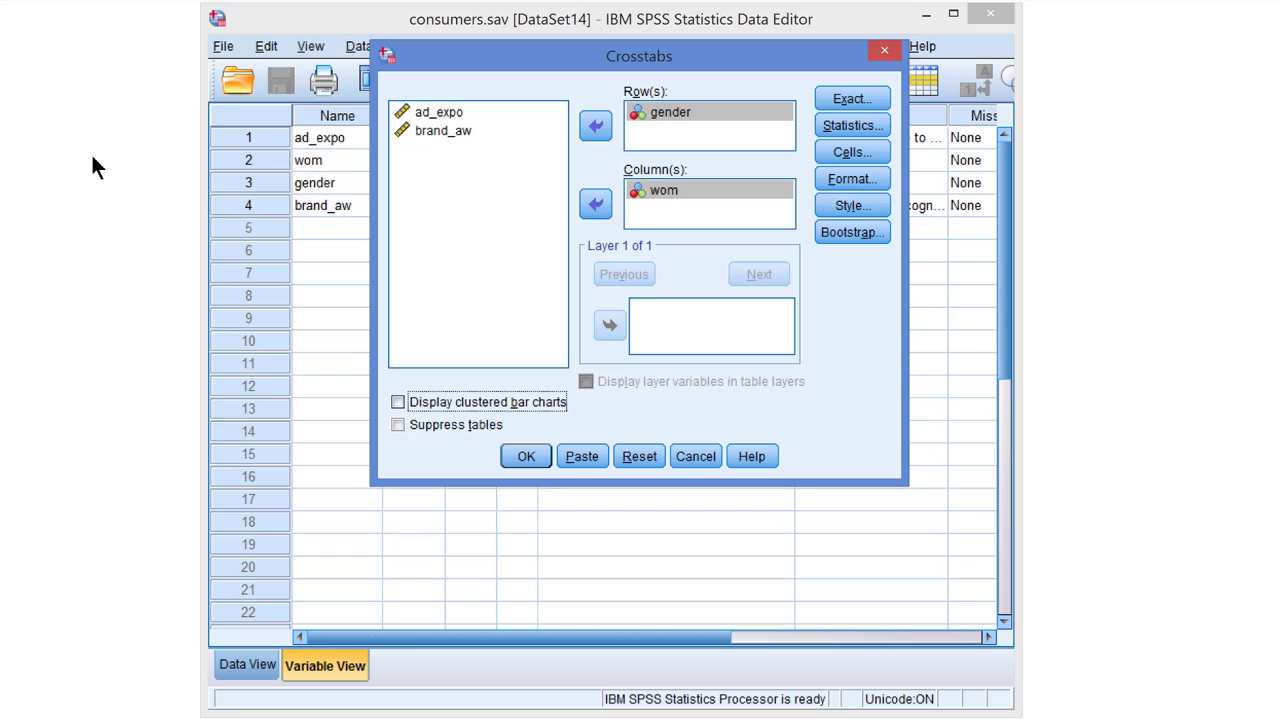
{"action": "left_click", "coordinate": [398, 402]}
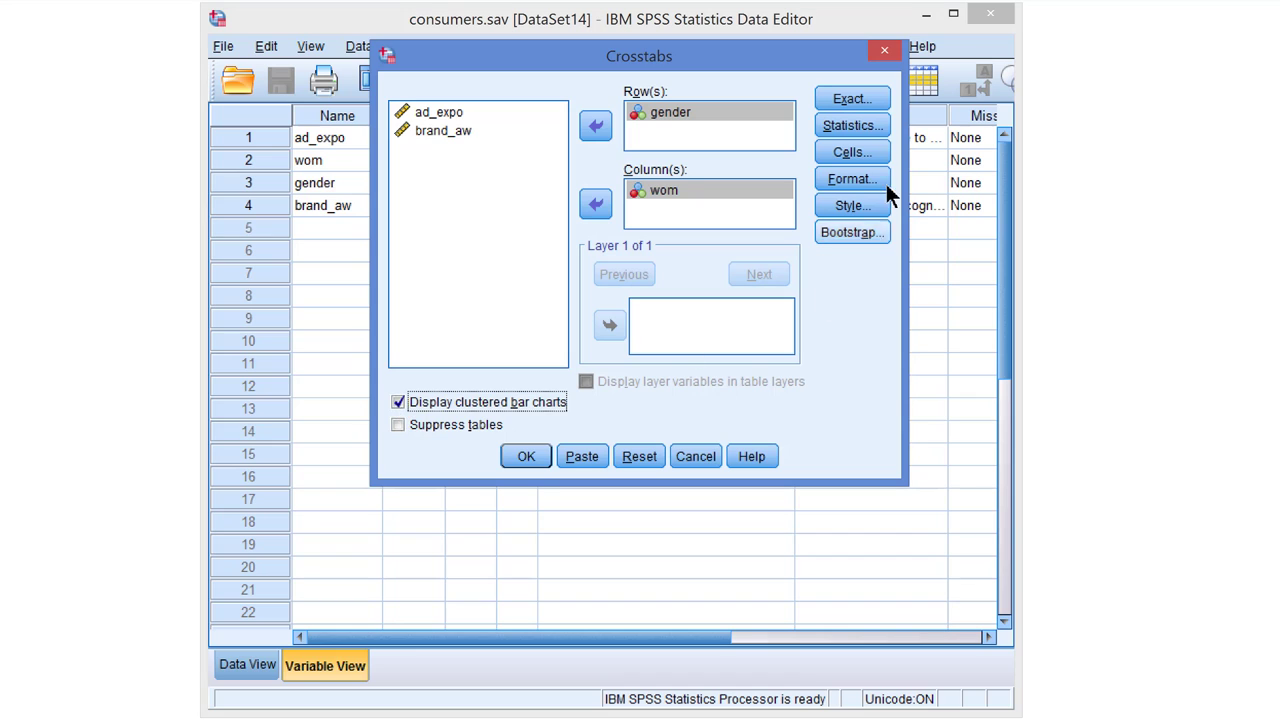
In Crosstabs Statistics, request Chi-square, Phi and Cramer's V, and Lambda, then confirm.
{"action": "left_click", "coordinate": [852, 124]}
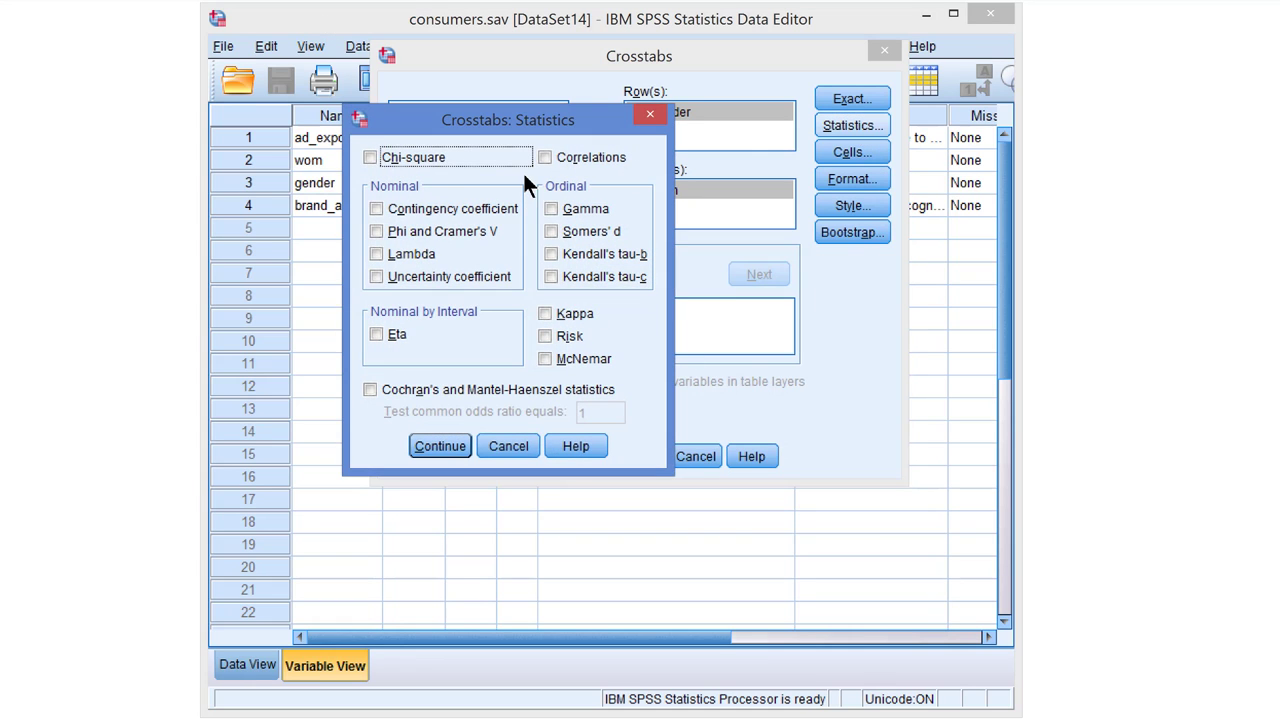
{"action": "left_click", "coordinate": [372, 156]}
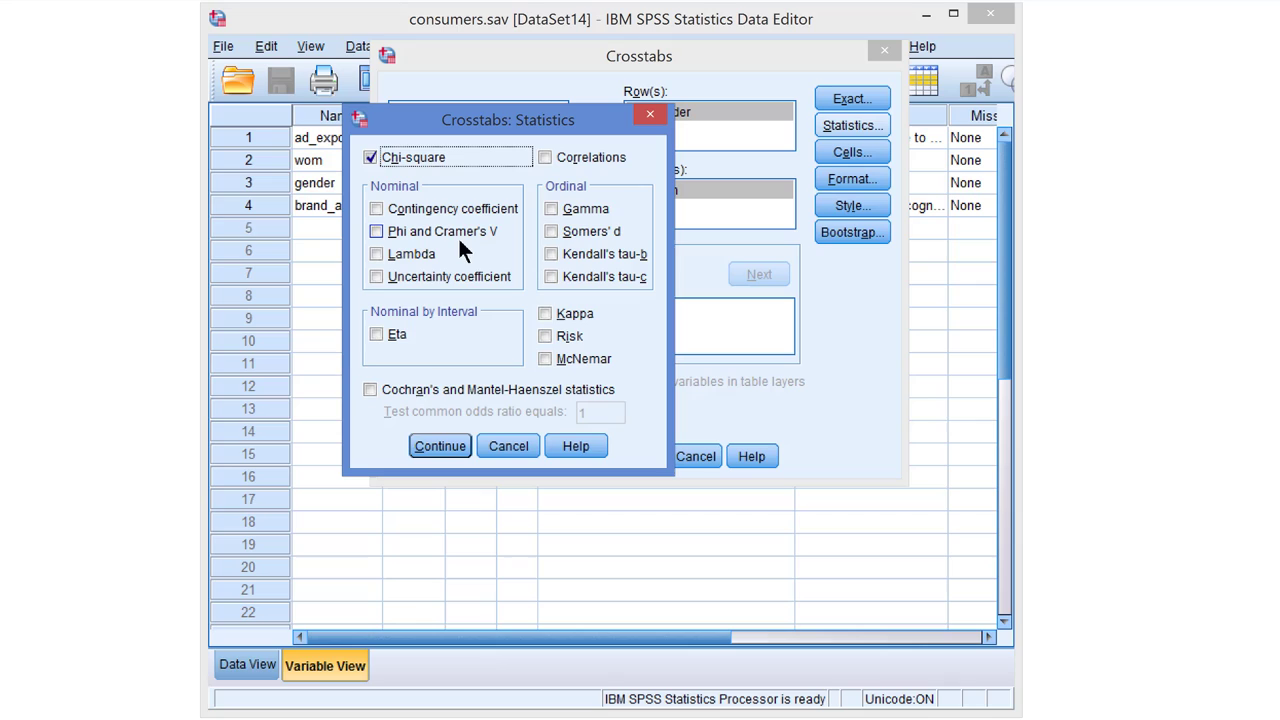
{"action": "left_click", "coordinate": [376, 232]}
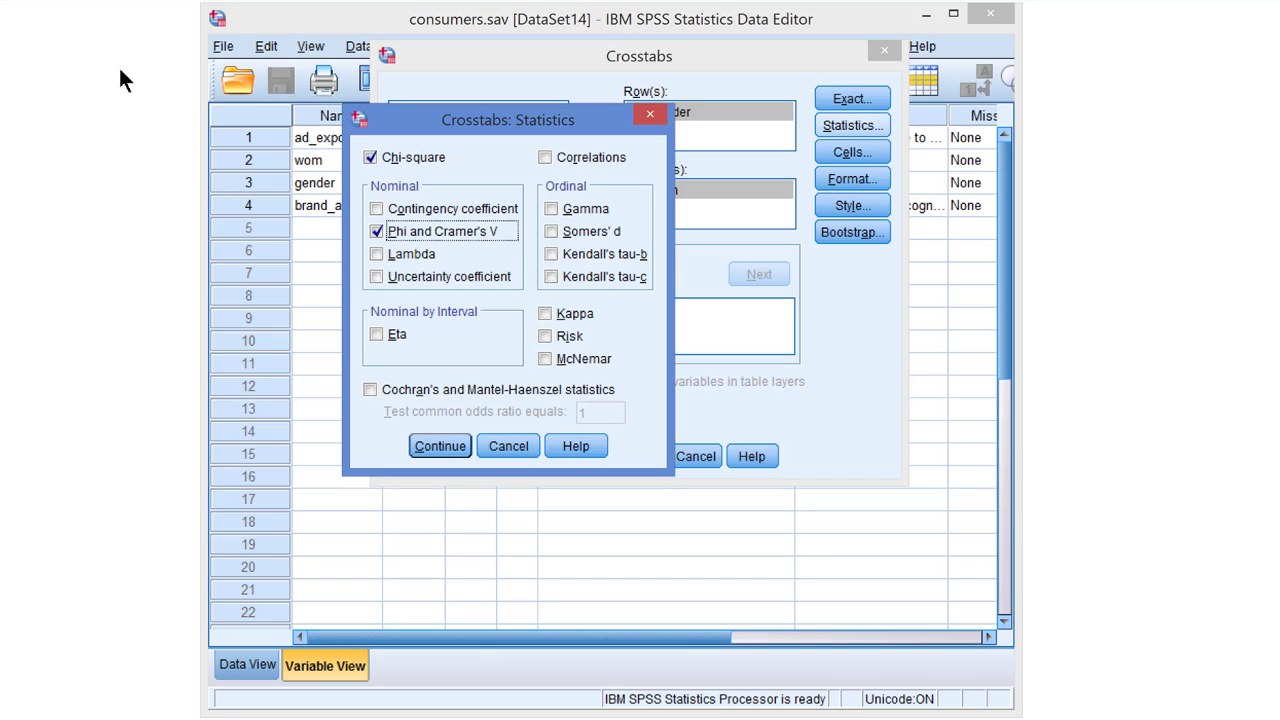
{"action": "left_click", "coordinate": [376, 252]}
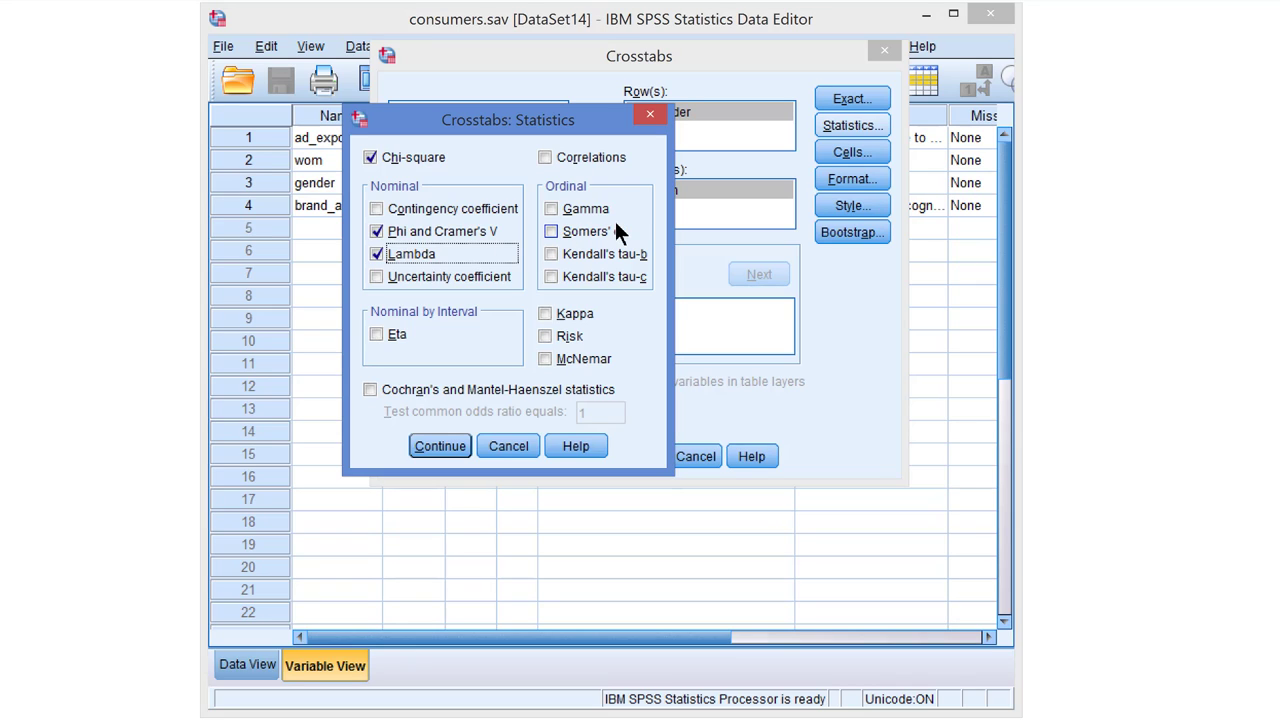
{"action": "mouse_move", "coordinate": [630, 242]}
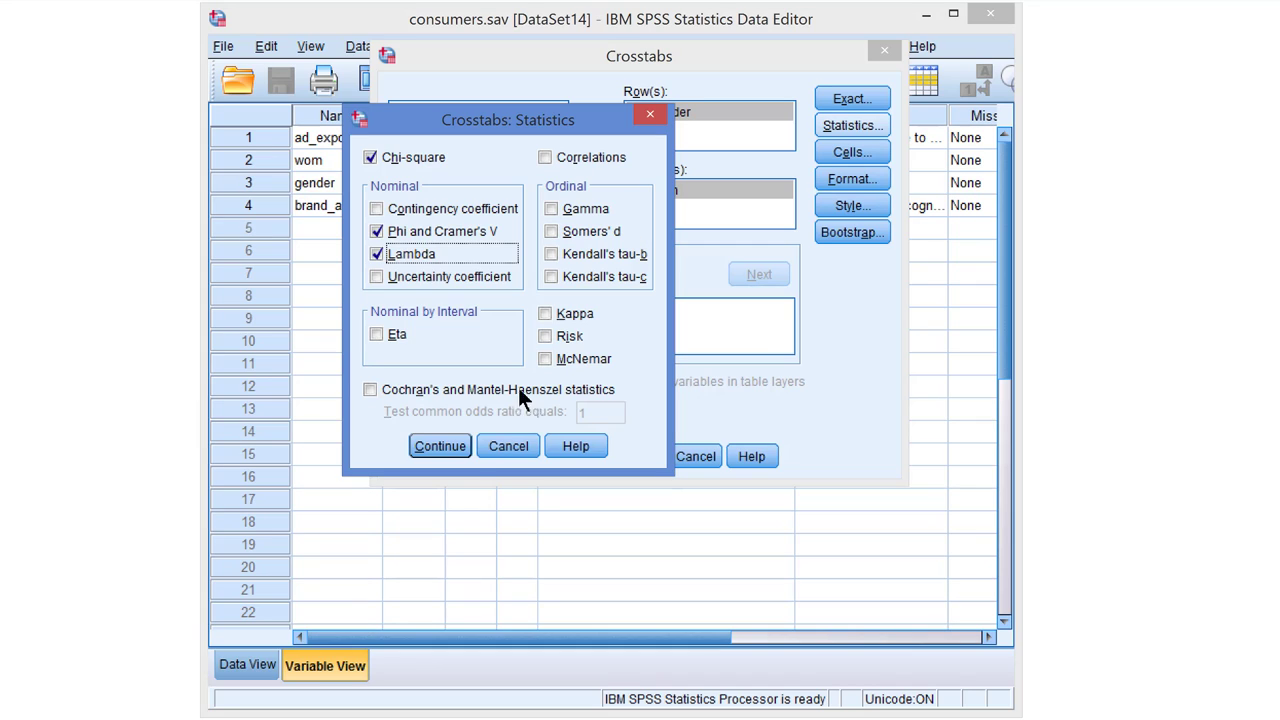
{"action": "left_click", "coordinate": [440, 446]}
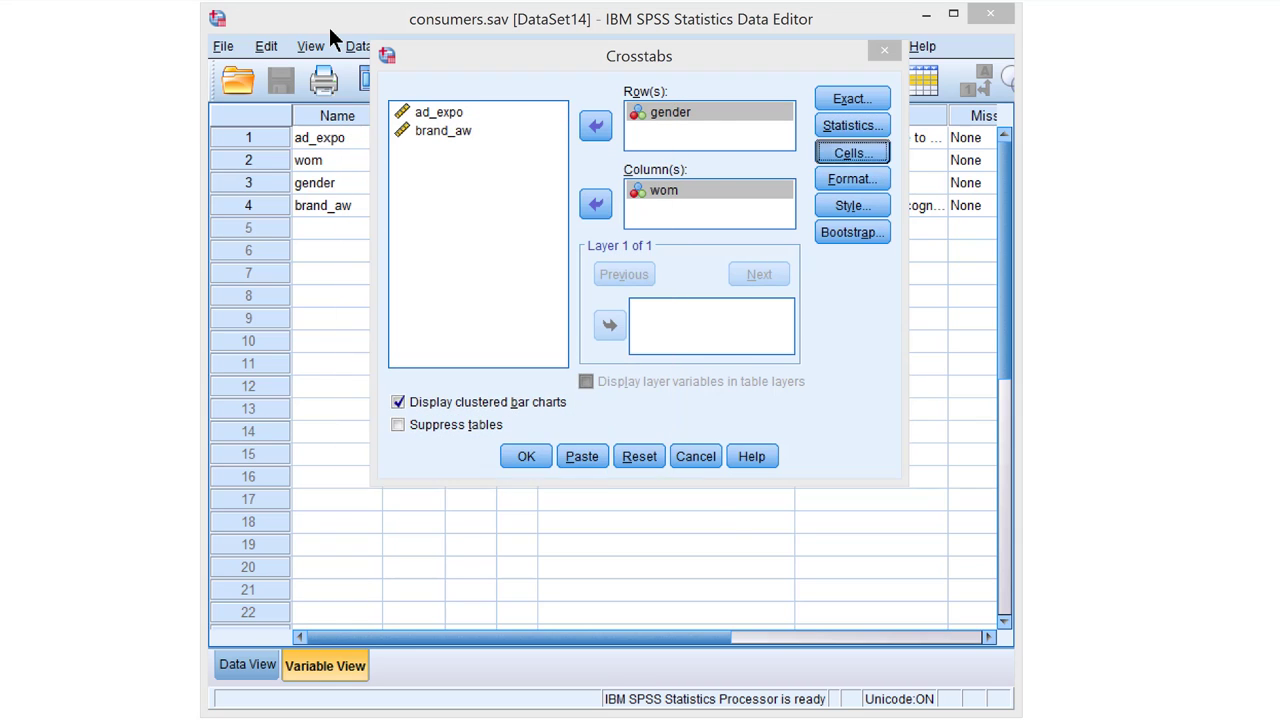
In Crosstabs Cells, add Expected counts and Column percentages, then confirm.
{"action": "left_click", "coordinate": [852, 152]}
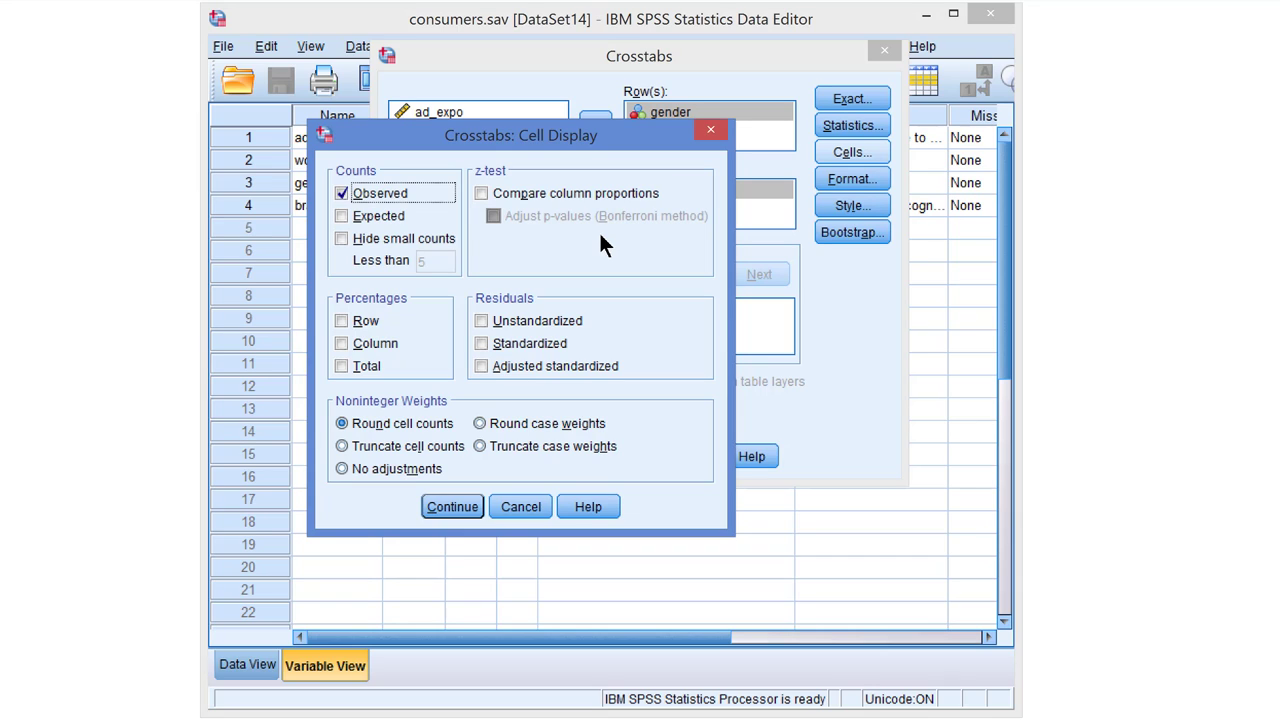
{"action": "left_click", "coordinate": [342, 216]}
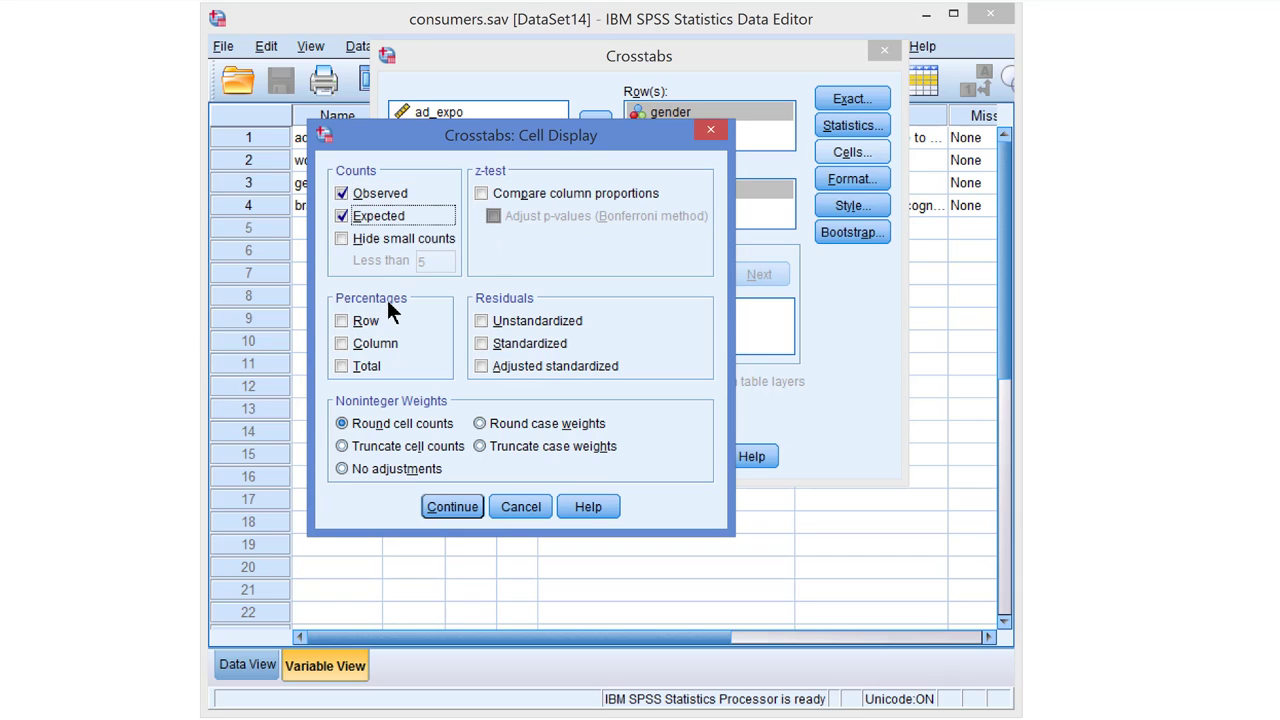
{"action": "left_click", "coordinate": [342, 344]}
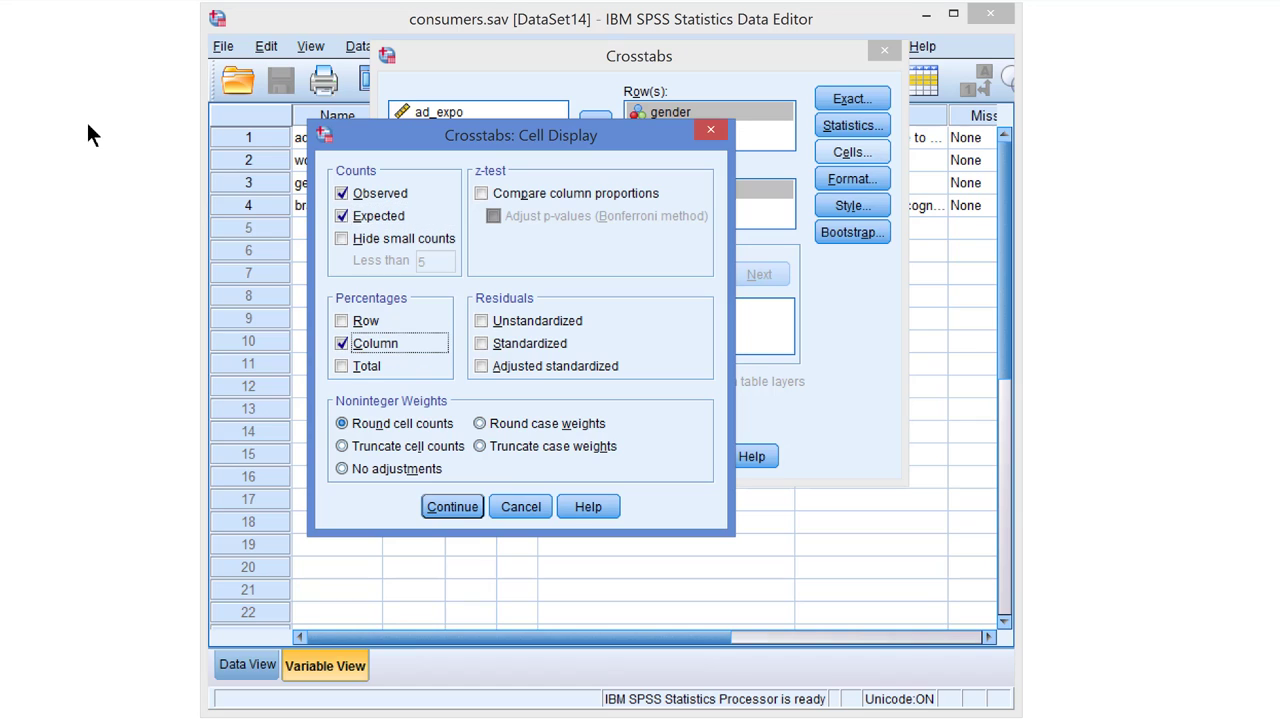
{"action": "mouse_move", "coordinate": [452, 506]}
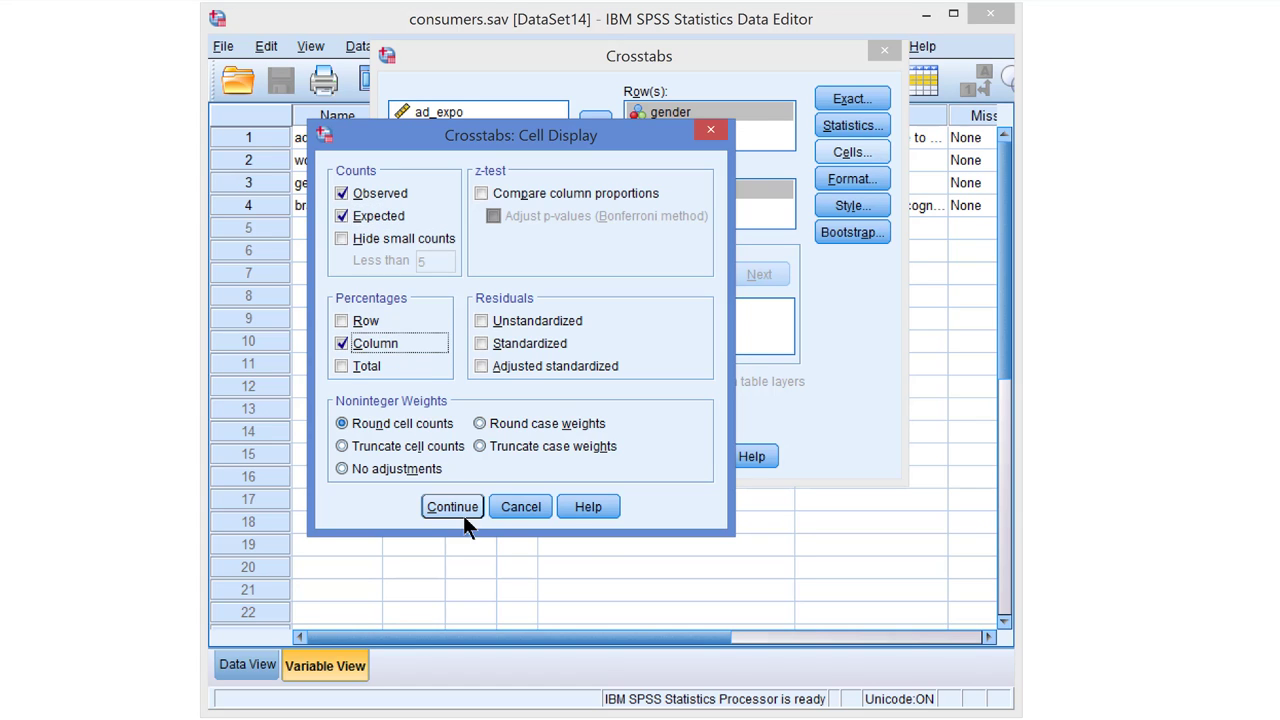
{"action": "left_click", "coordinate": [452, 506]}
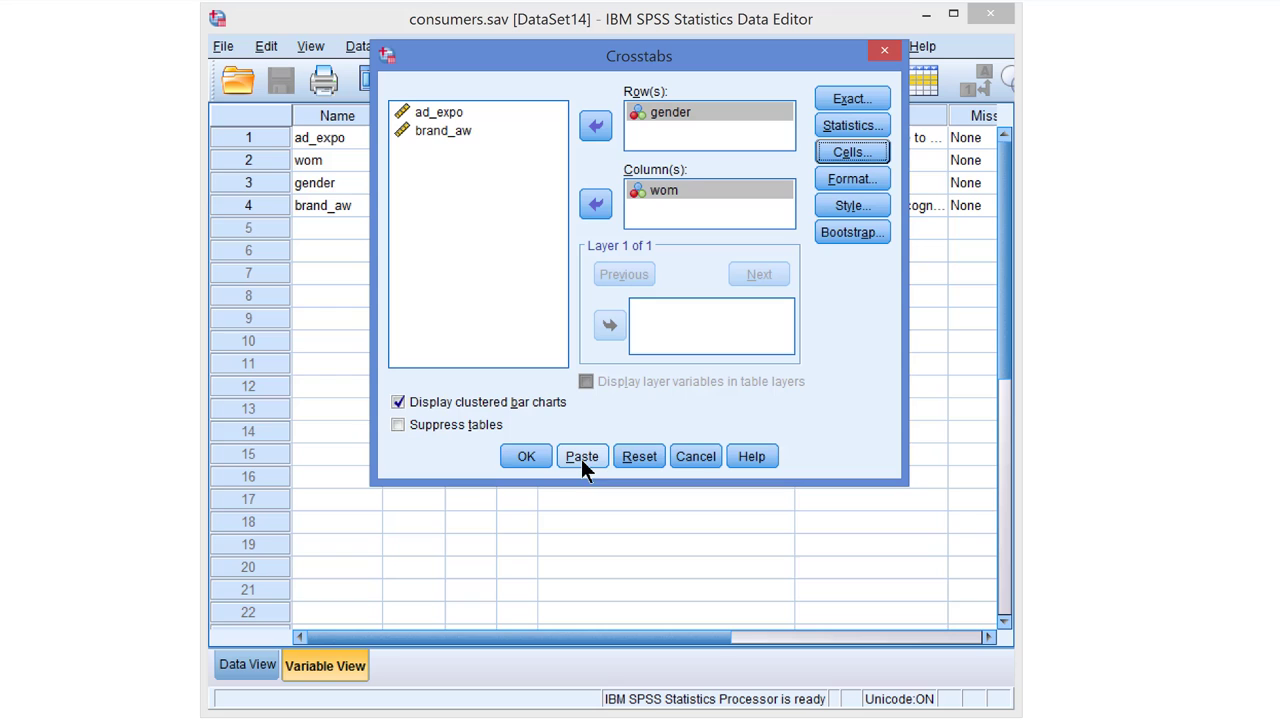
Paste the CROSSTABS gender BY wom command into the Syntax Editor and run it.
{"action": "left_click", "coordinate": [580, 456]}
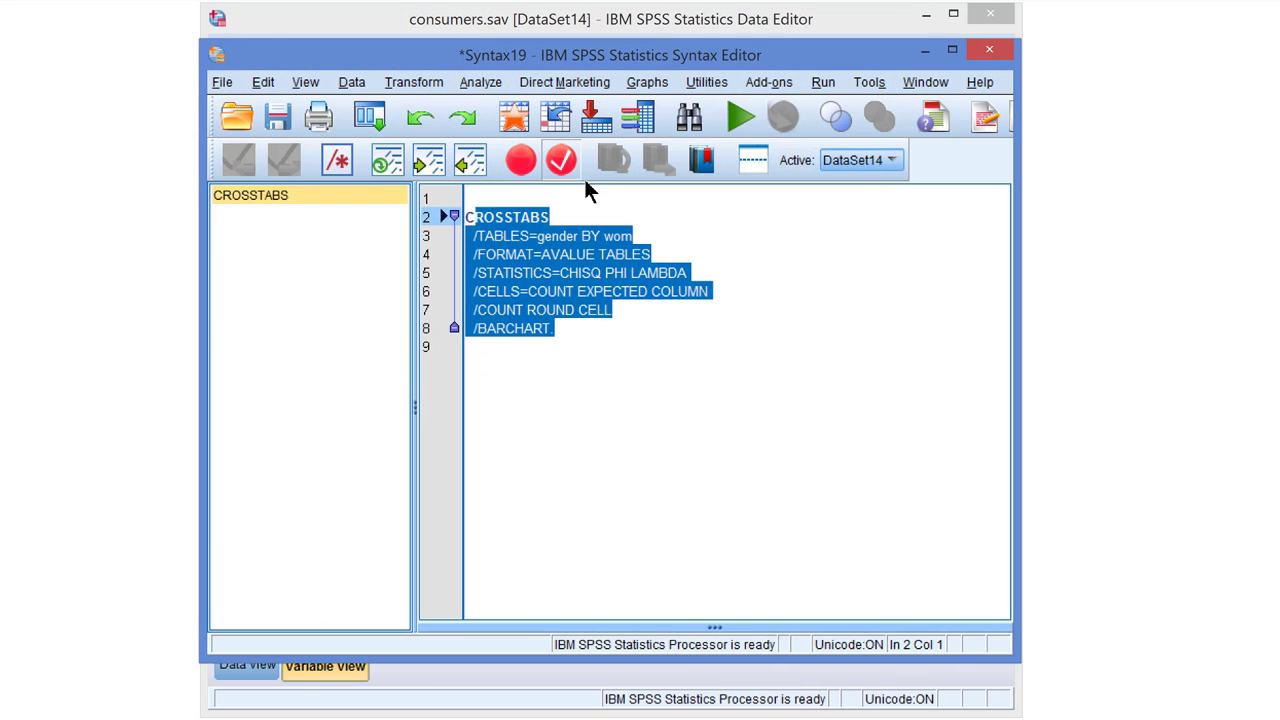
{"action": "left_click", "coordinate": [740, 116]}
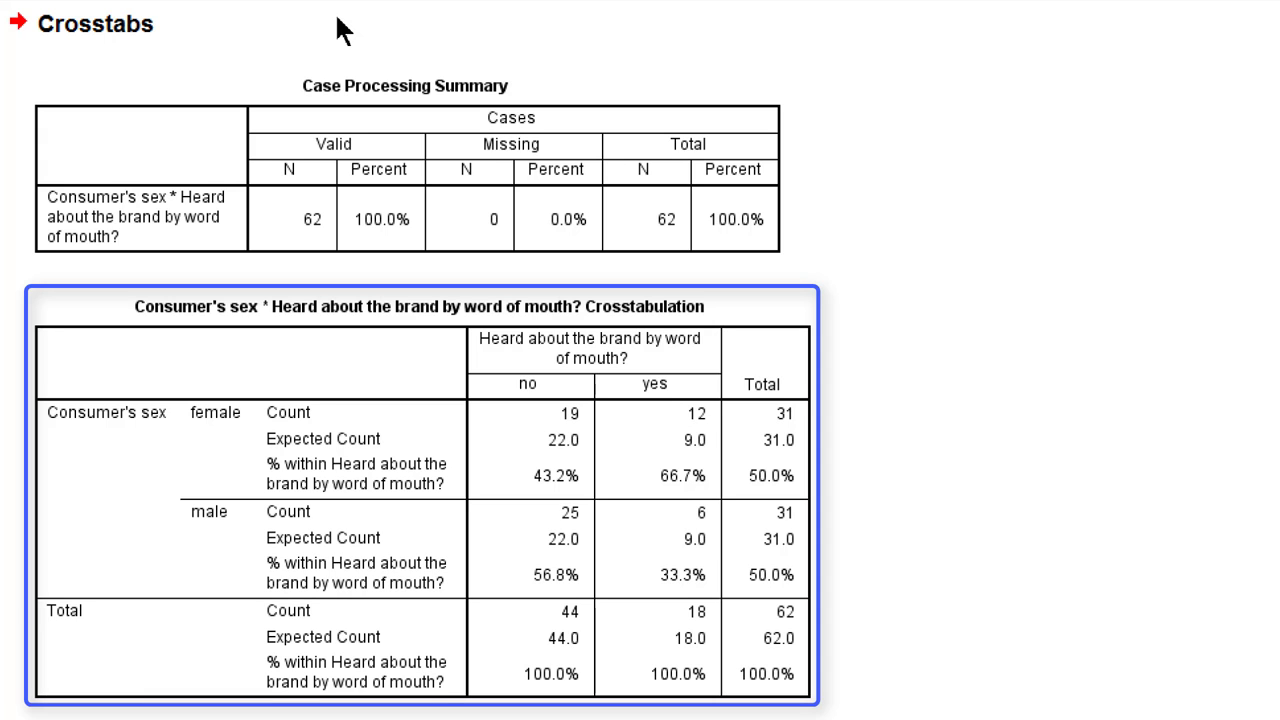
Scroll the Output Viewer through the chi-square, directional and symmetric measures and the bar chart.
{"action": "scroll", "scroll_direction": "down", "scroll_amount": 3}
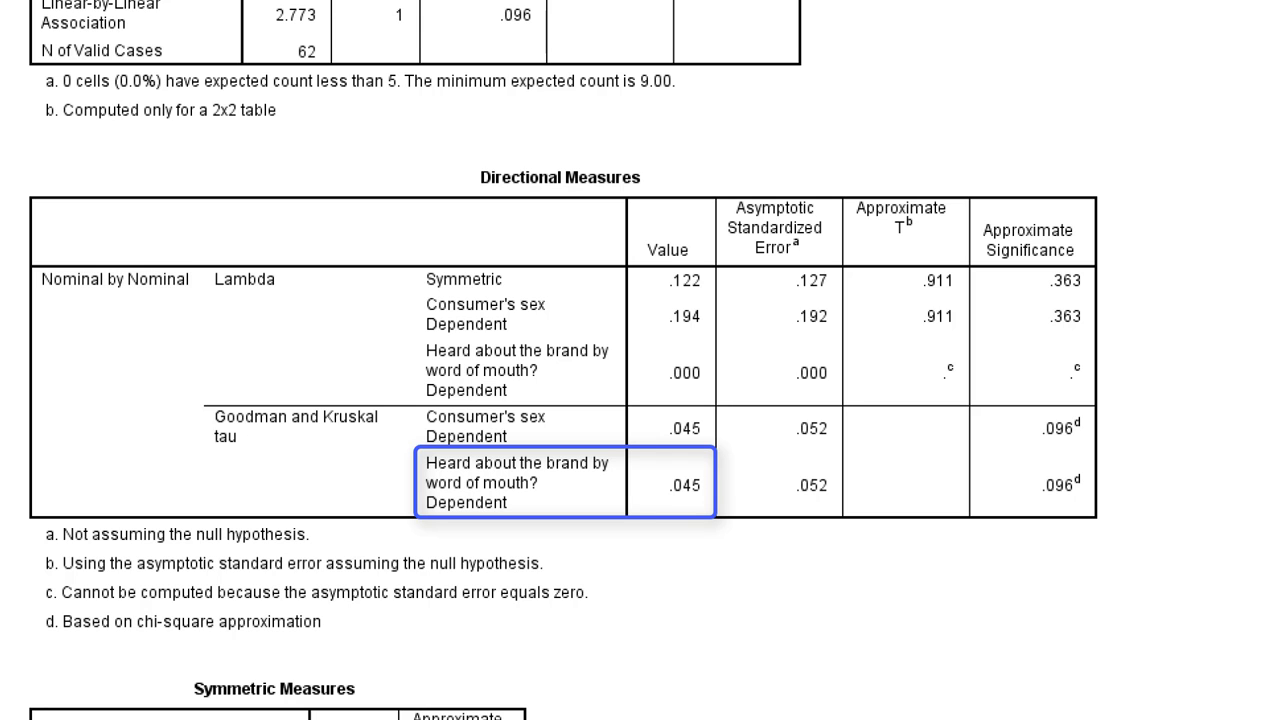
{"action": "scroll", "scroll_direction": "down", "scroll_amount": 3}
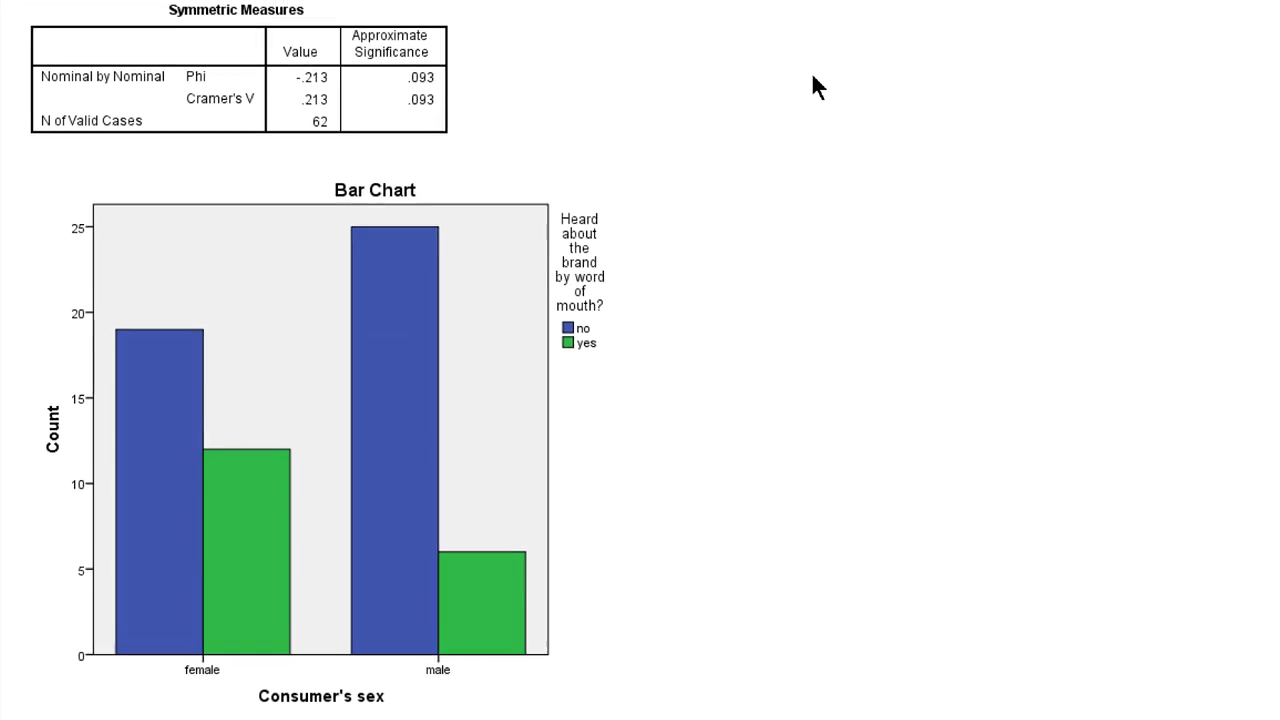